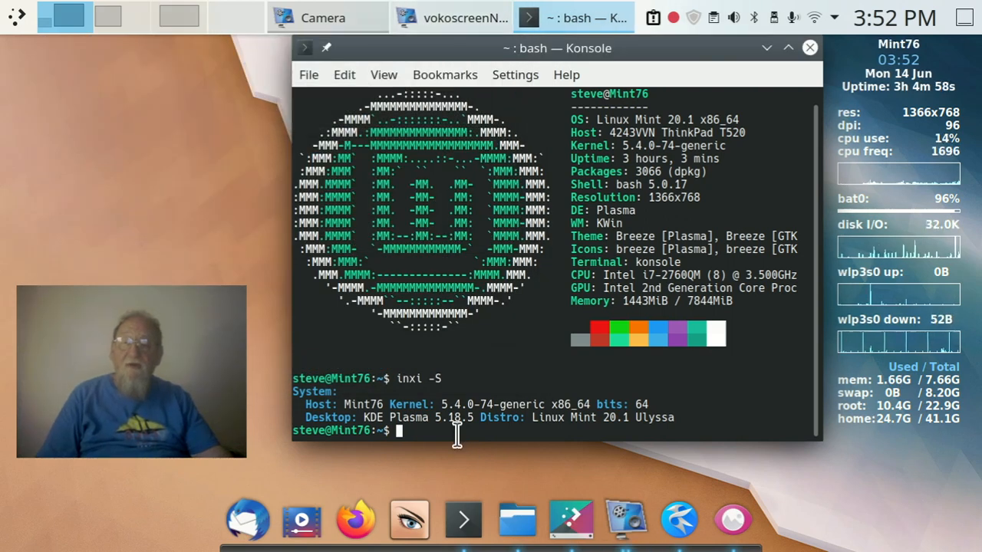
{"action": "mouse_move", "coordinate": [199, 201]}
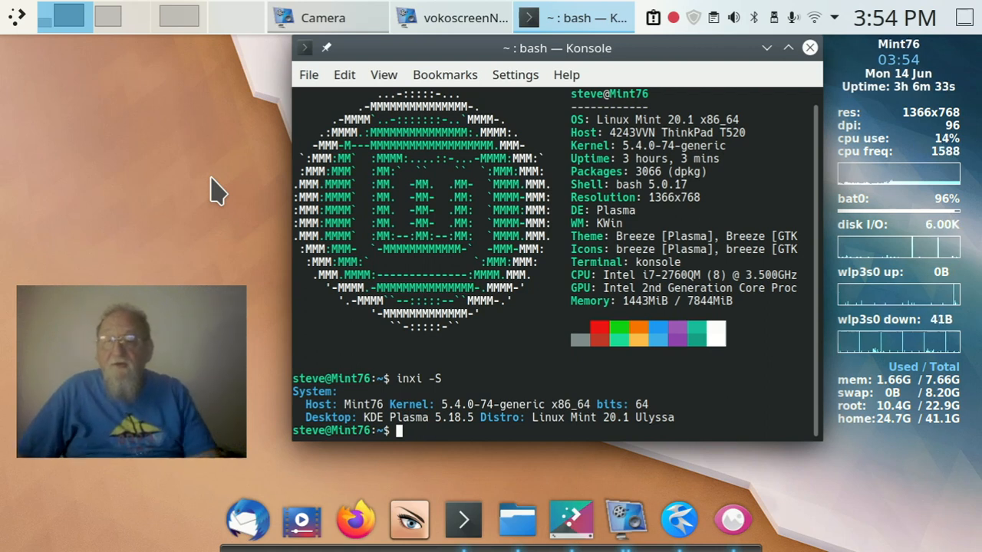
- Run sudo apt install kde-full with the password; it reports kde-full already newest
{"action": "type", "text": "neofetch"}
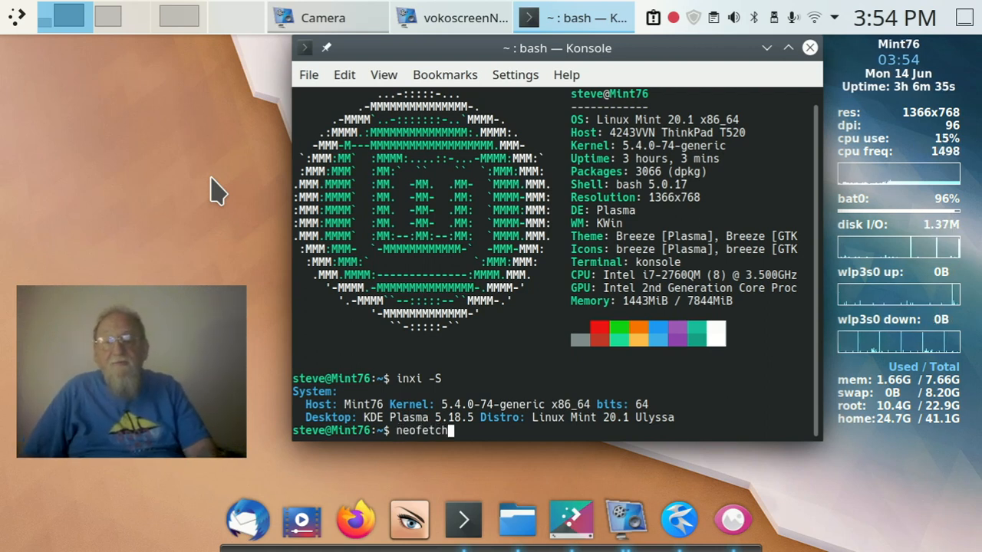
{"action": "type", "text": "sudo apt install kde-full"}
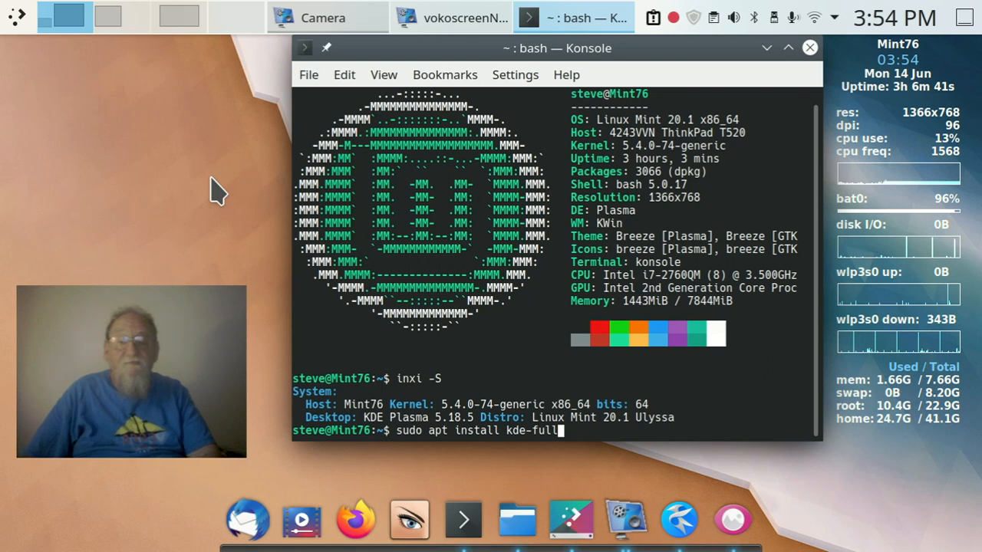
{"action": "key", "text": "Return"}
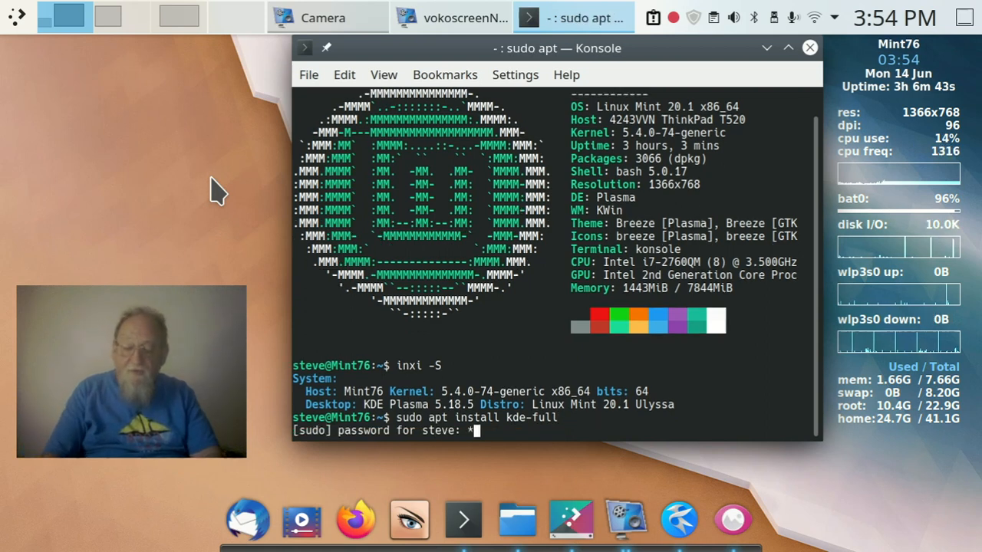
{"action": "key", "text": "Return"}
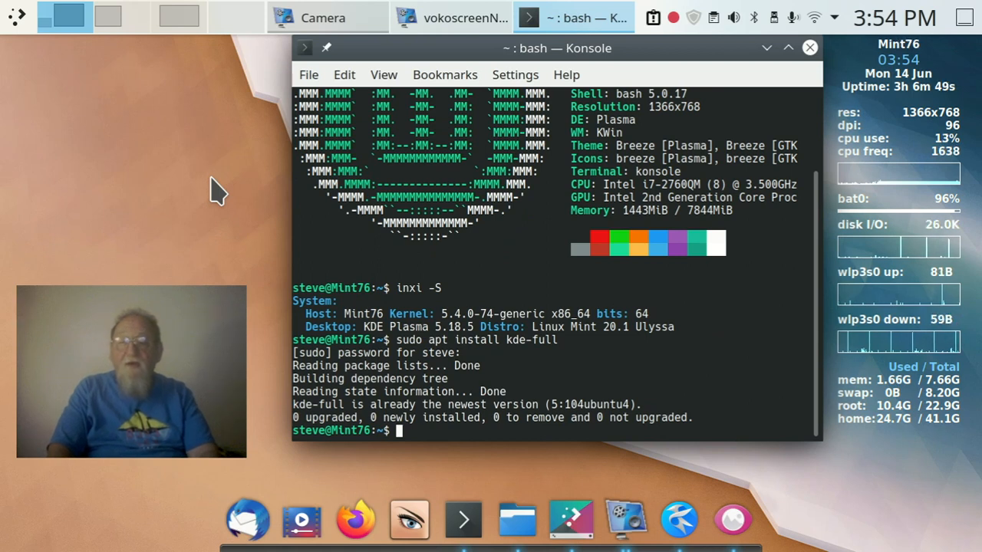
- Query the default folder handler with xdg-mime query default inode/directory
{"action": "type", "text": "neofetch"}
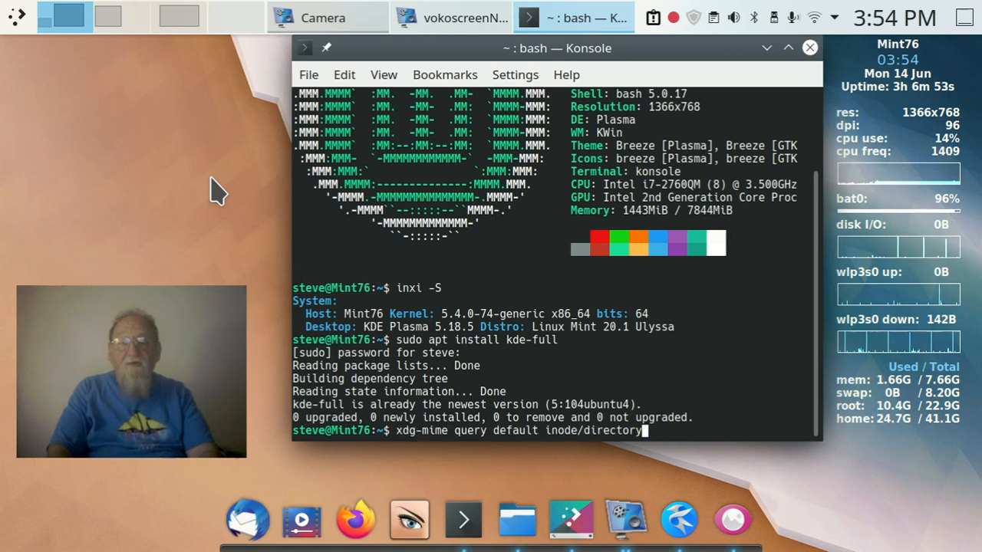
{"action": "key", "text": "Return"}
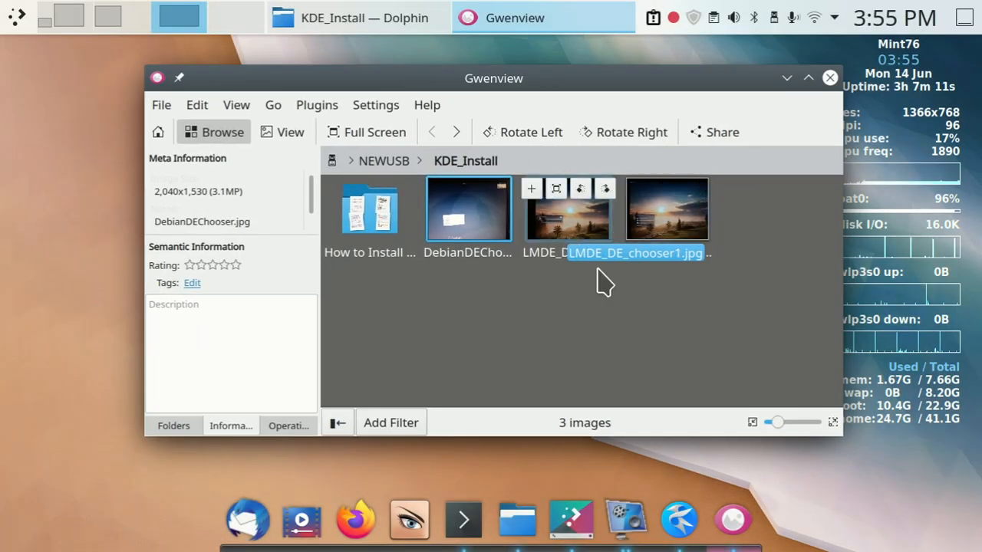
- Show DebianDEChooser.jpg full screen, the Debian 10 login with its session list
{"action": "left_click", "coordinate": [468, 209]}
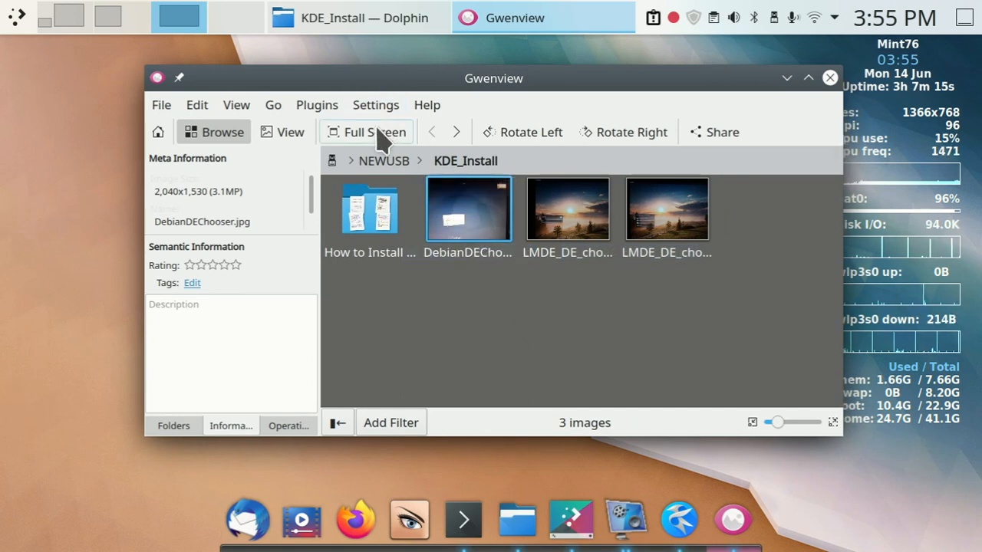
{"action": "left_click", "coordinate": [365, 131]}
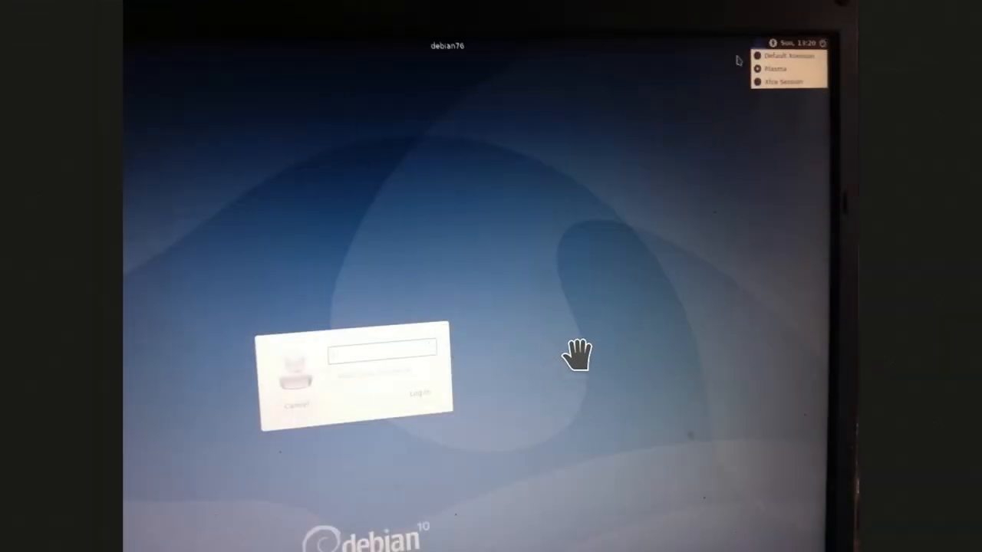
{"action": "mouse_move", "coordinate": [582, 338]}
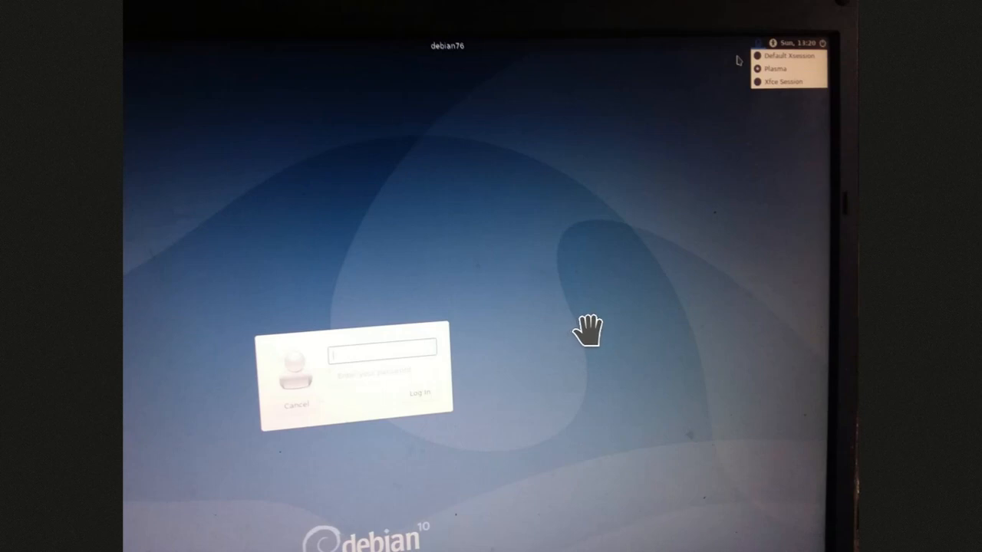
{"action": "mouse_move", "coordinate": [590, 331]}
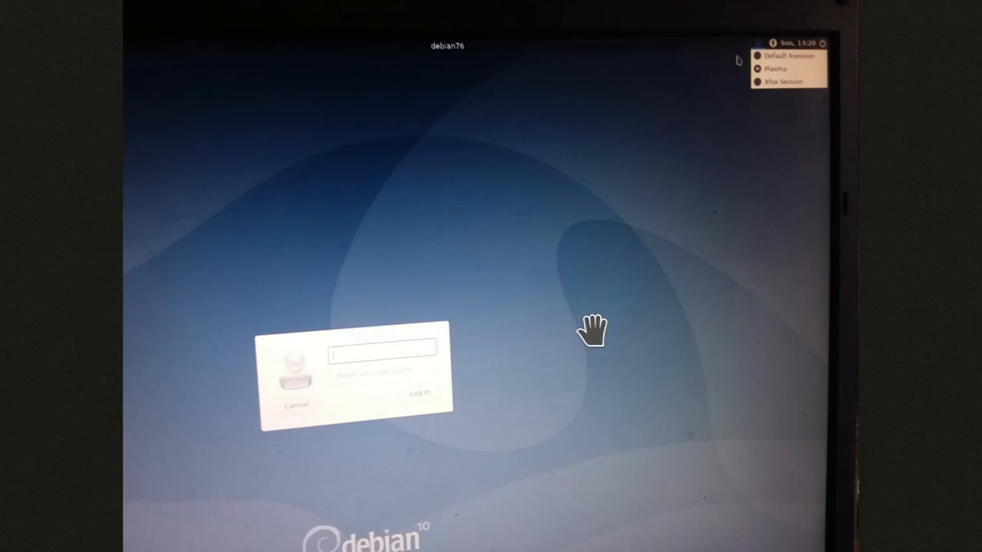
{"action": "mouse_move", "coordinate": [546, 222]}
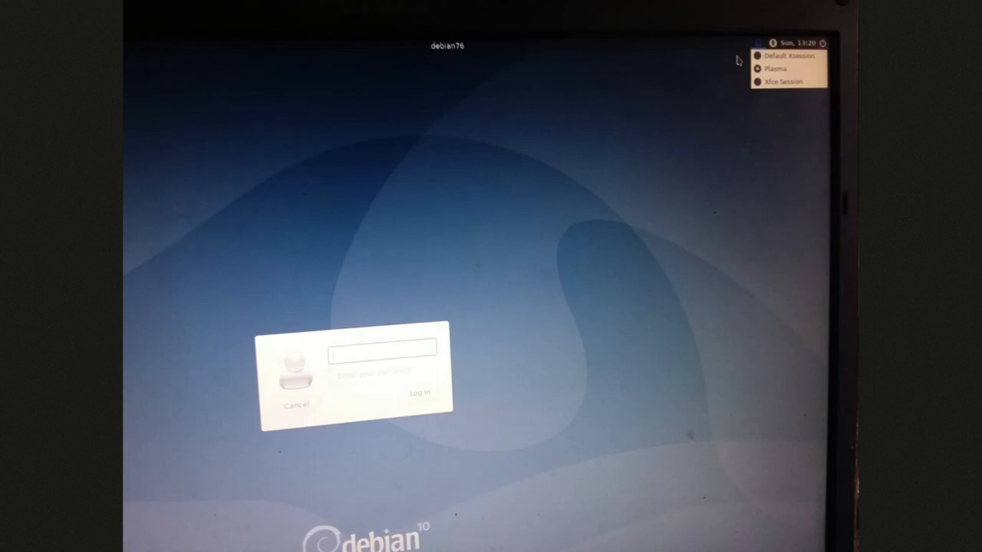
{"action": "mouse_move", "coordinate": [561, 232]}
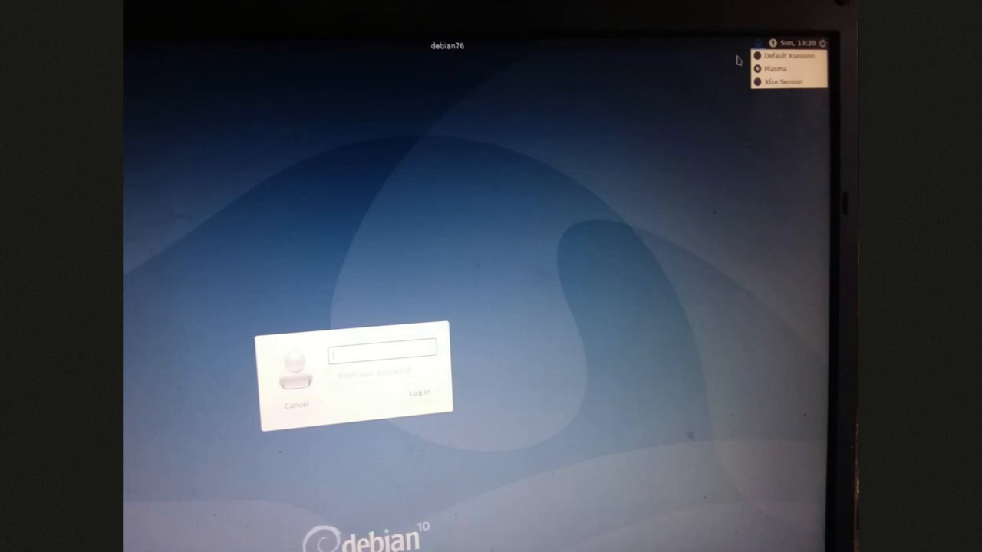
{"action": "mouse_move", "coordinate": [573, 227]}
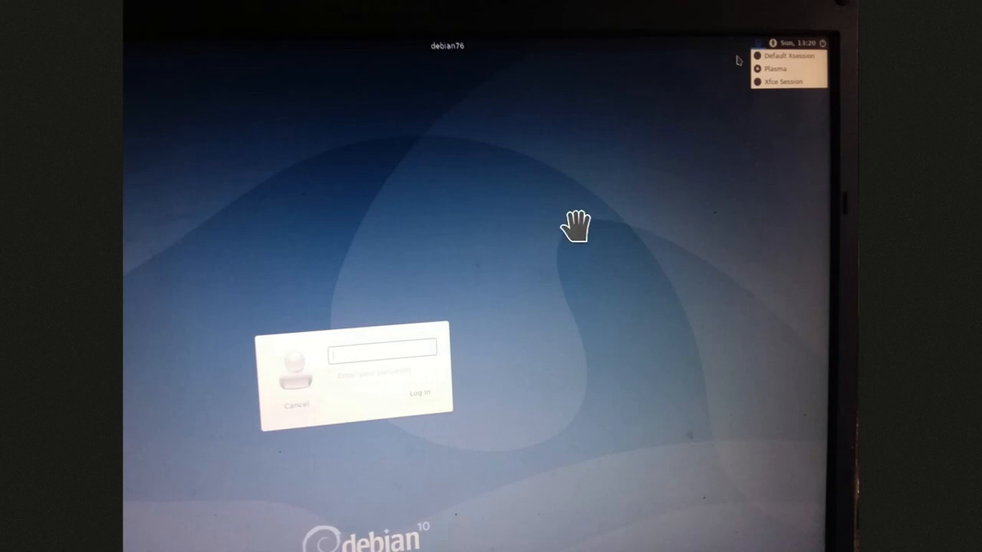
{"action": "mouse_move", "coordinate": [577, 224]}
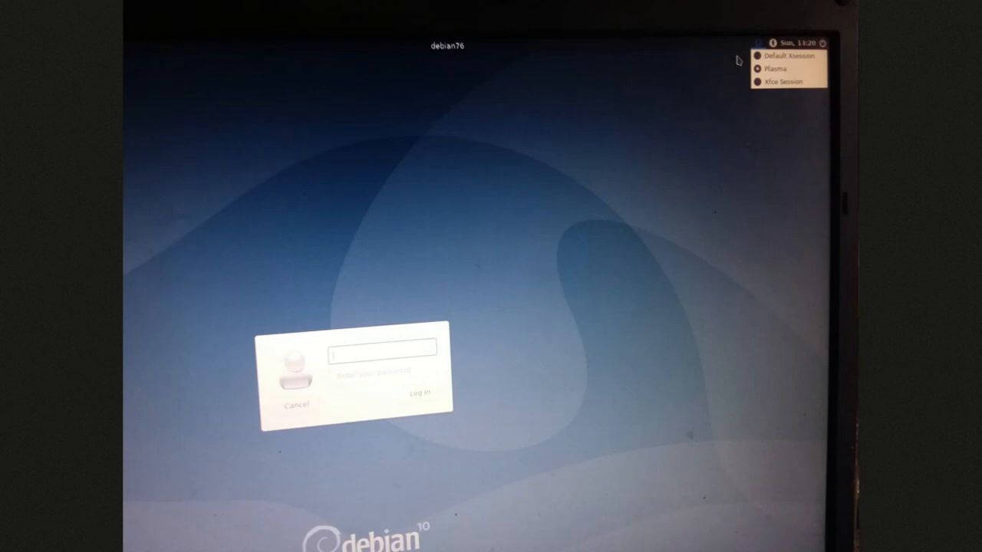
{"action": "mouse_move", "coordinate": [577, 225]}
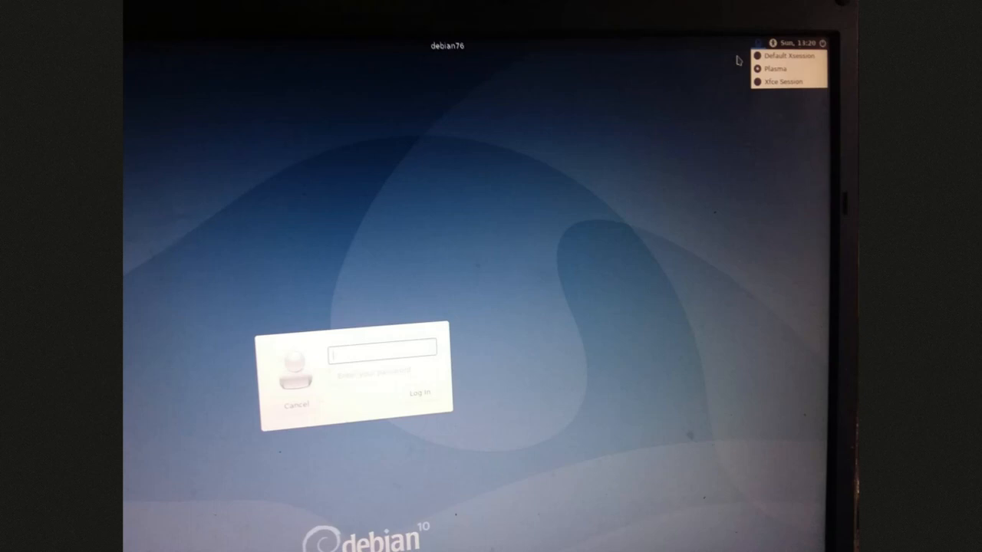
{"action": "mouse_move", "coordinate": [574, 242]}
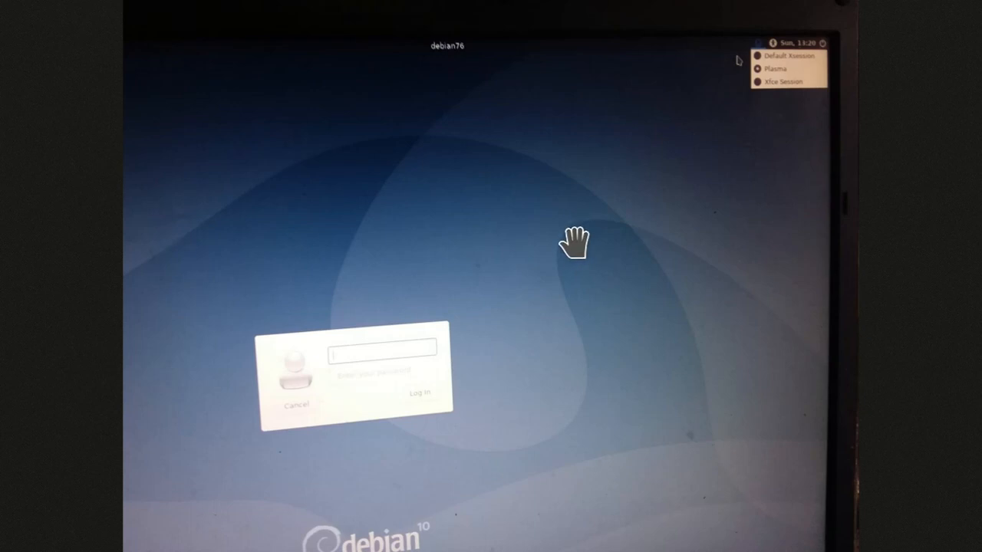
{"action": "mouse_move", "coordinate": [656, 217]}
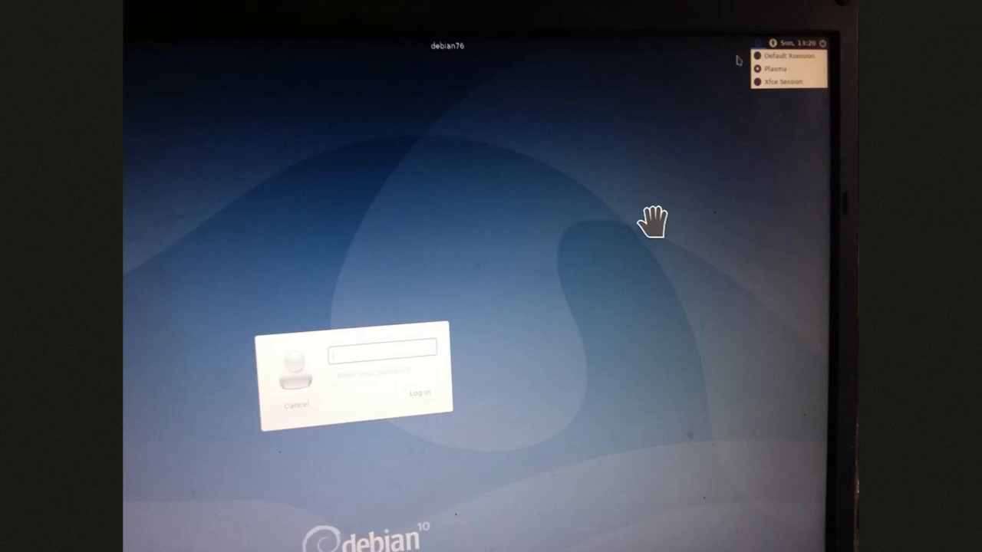
{"action": "mouse_move", "coordinate": [770, 169]}
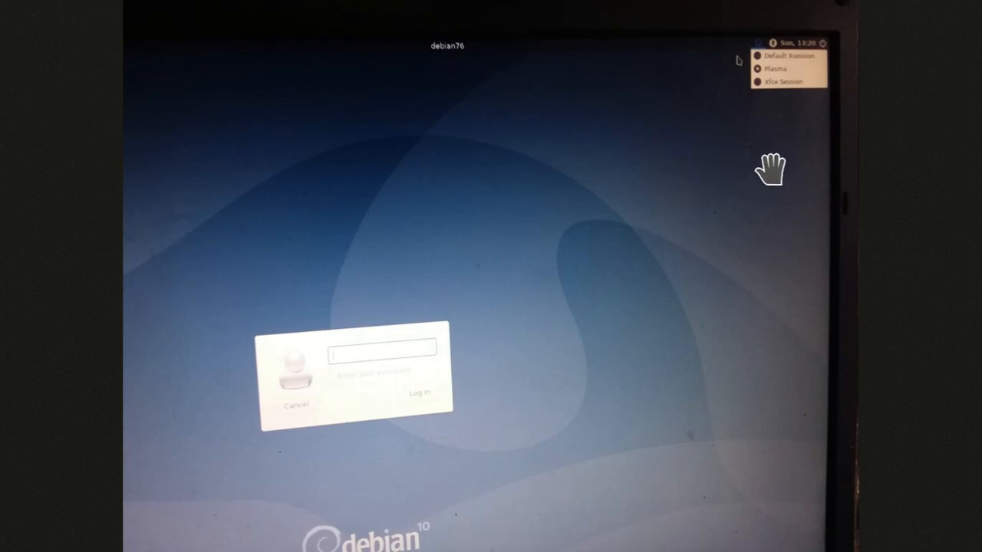
{"action": "mouse_move", "coordinate": [786, 156]}
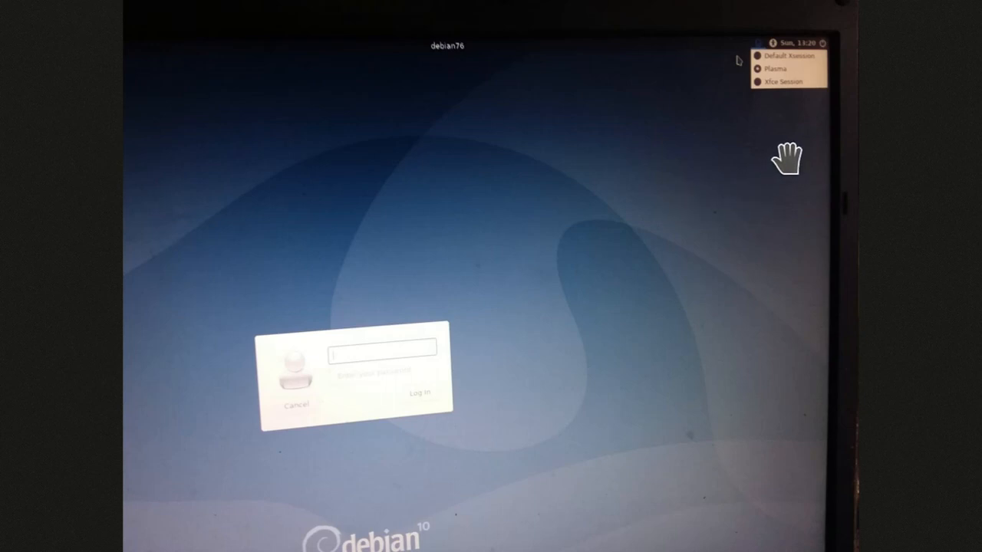
{"action": "mouse_move", "coordinate": [773, 123]}
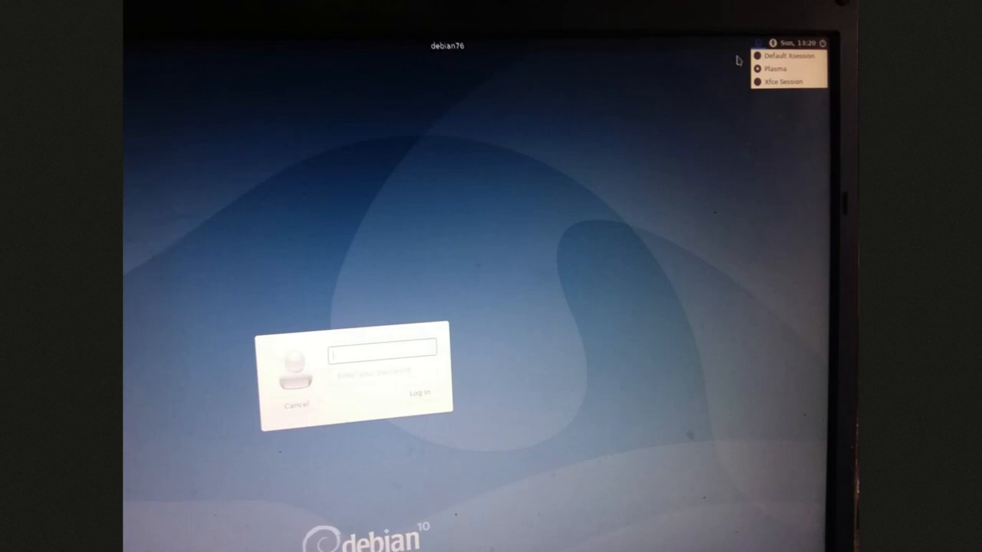
{"action": "mouse_move", "coordinate": [775, 129]}
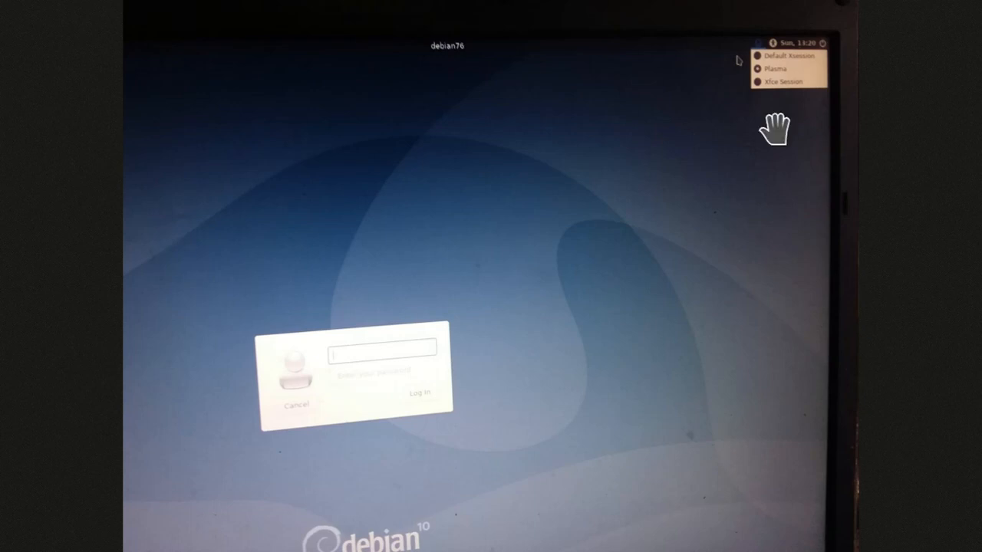
{"action": "mouse_move", "coordinate": [811, 135]}
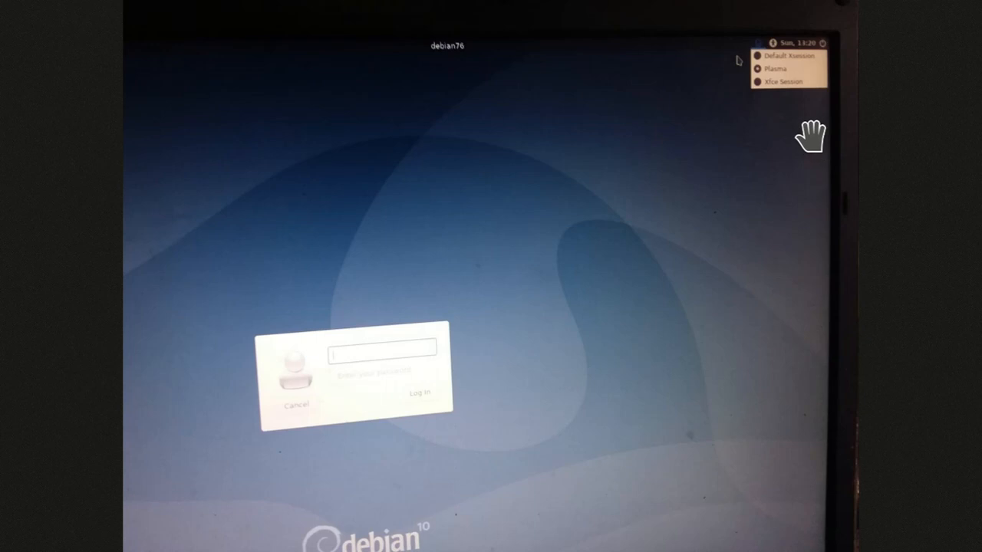
{"action": "mouse_move", "coordinate": [777, 115]}
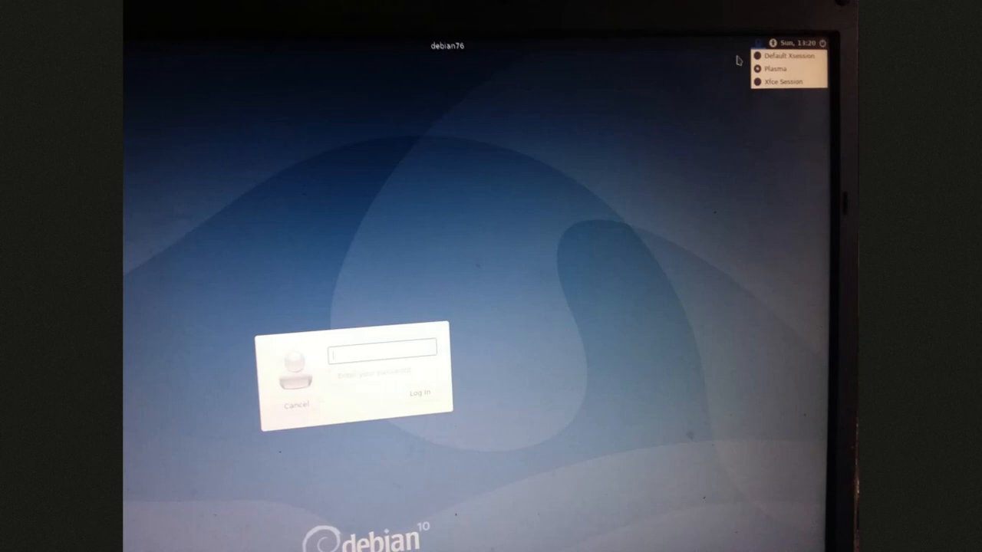
{"action": "mouse_move", "coordinate": [775, 108]}
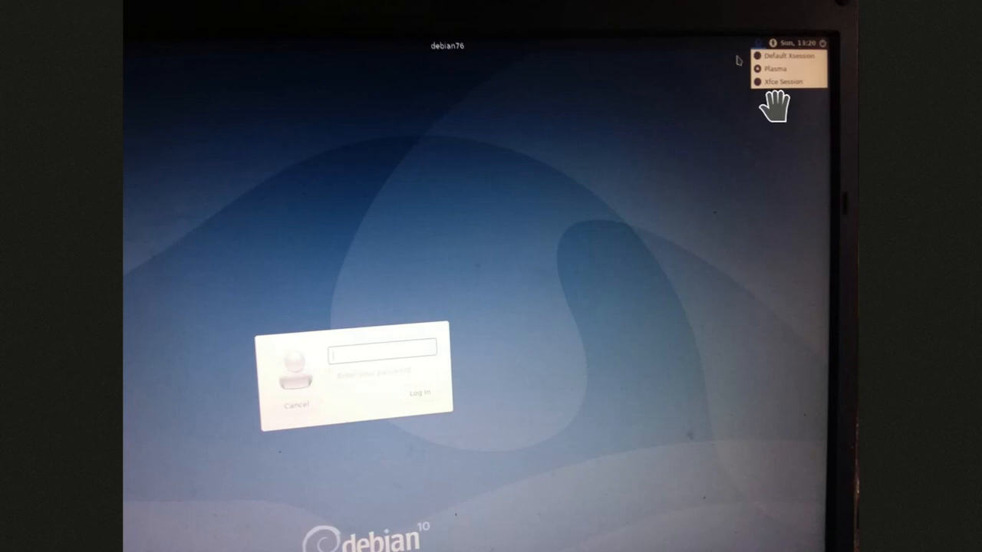
{"action": "mouse_move", "coordinate": [755, 152]}
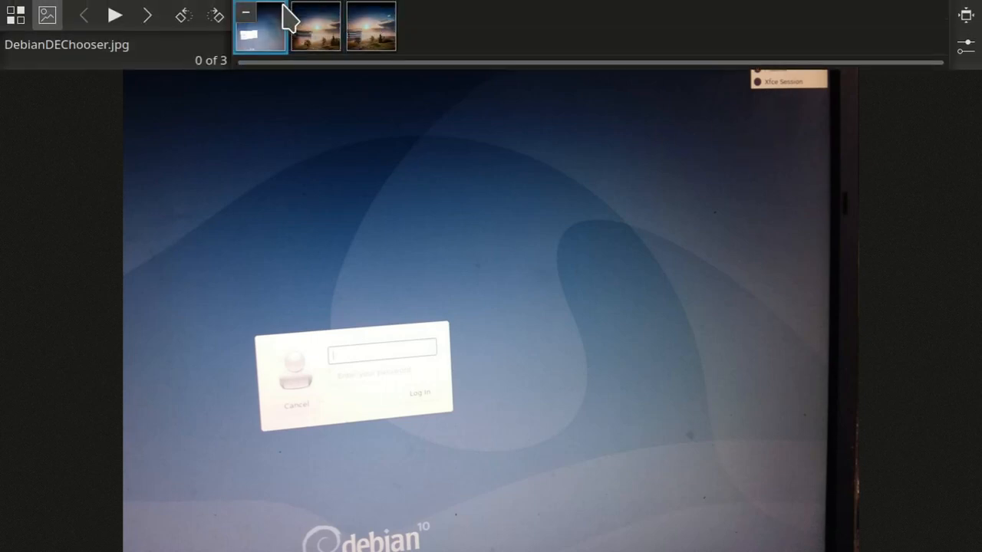
- Show LMDE_DE_chooser2.jpg, the Mint login offering Cinnamon, Default Xsession and Plasma
{"action": "left_click", "coordinate": [315, 27]}
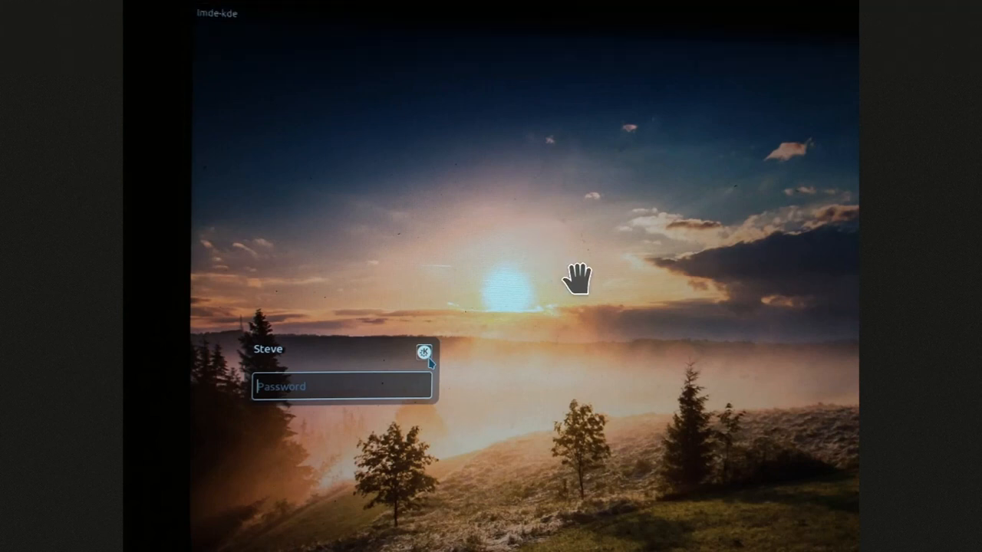
{"action": "mouse_move", "coordinate": [433, 362]}
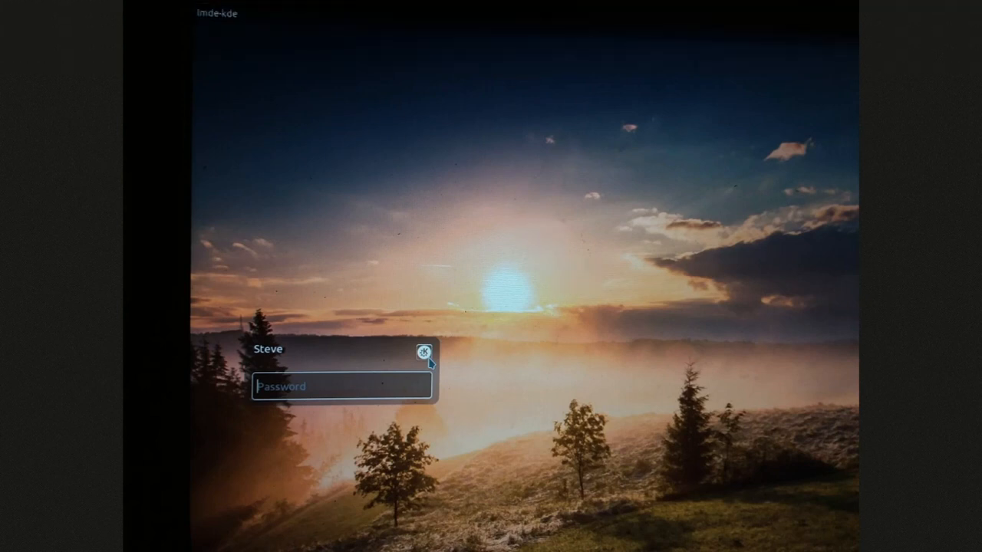
{"action": "mouse_move", "coordinate": [310, 288]}
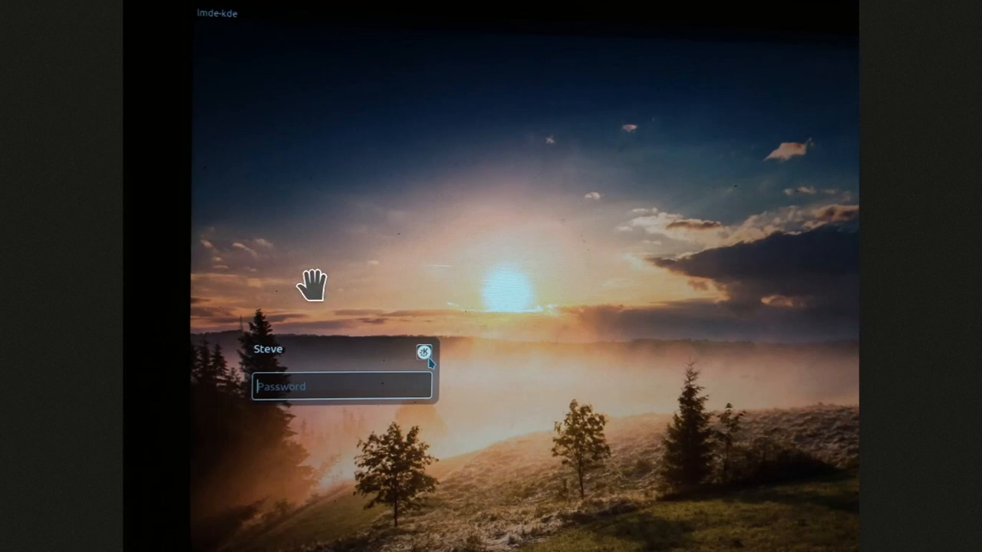
{"action": "mouse_move", "coordinate": [420, 365]}
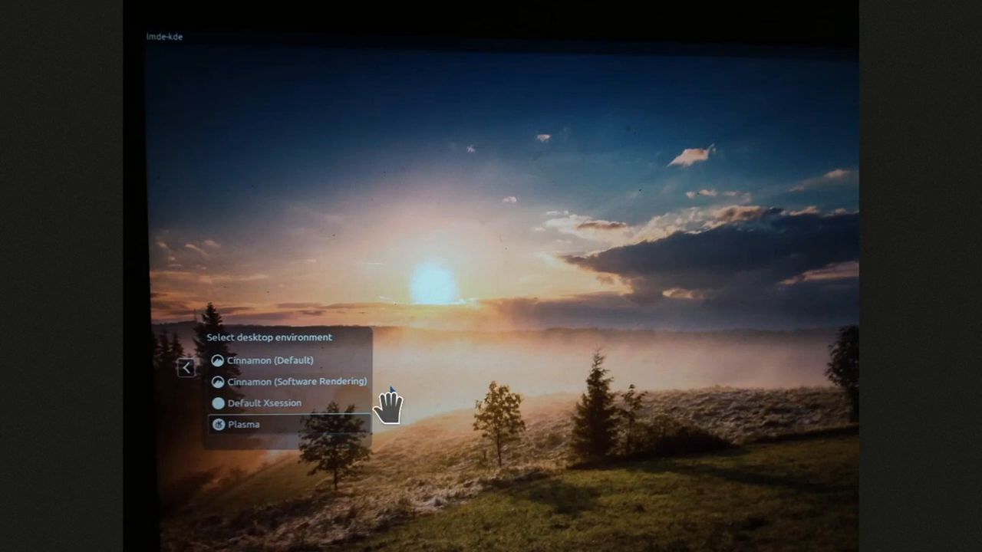
{"action": "mouse_move", "coordinate": [330, 361]}
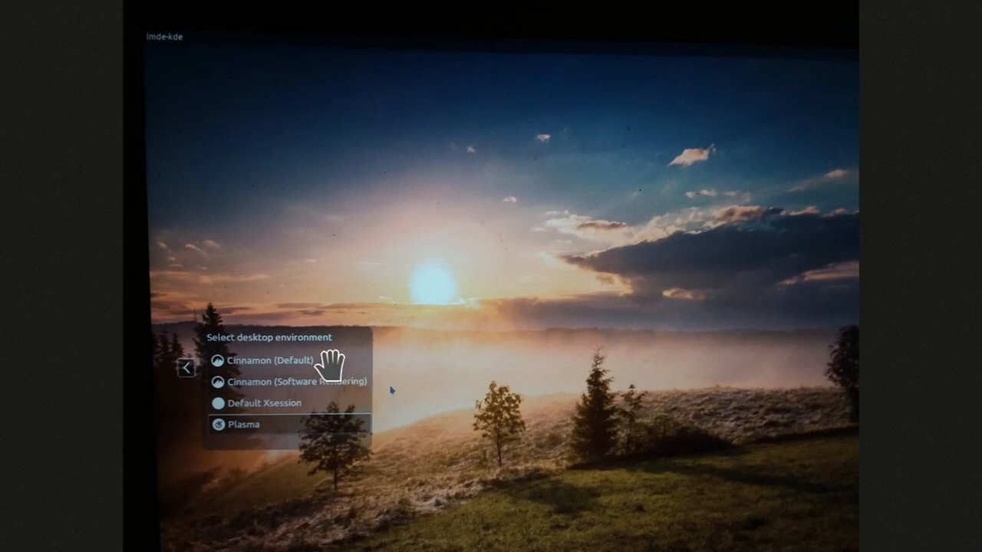
{"action": "mouse_move", "coordinate": [261, 460]}
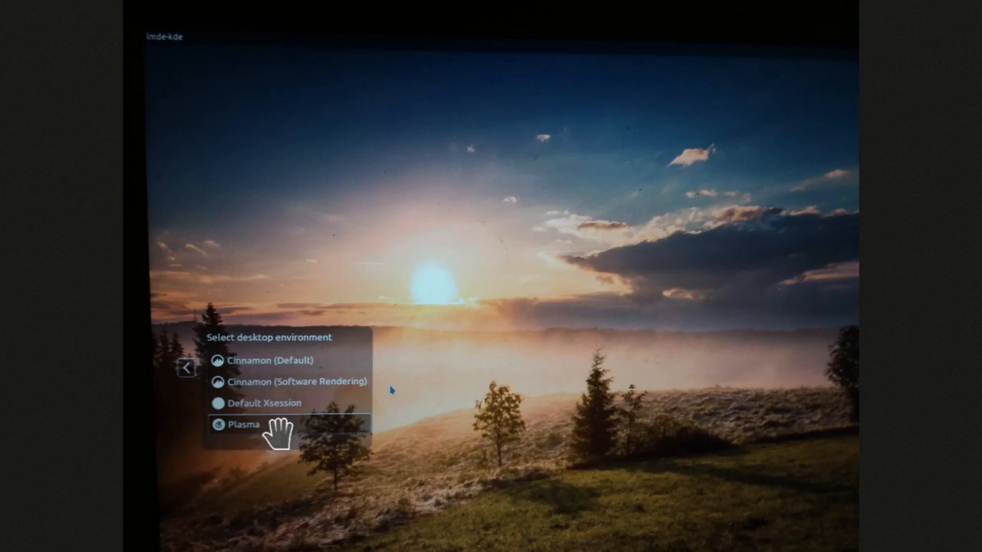
{"action": "mouse_move", "coordinate": [571, 310]}
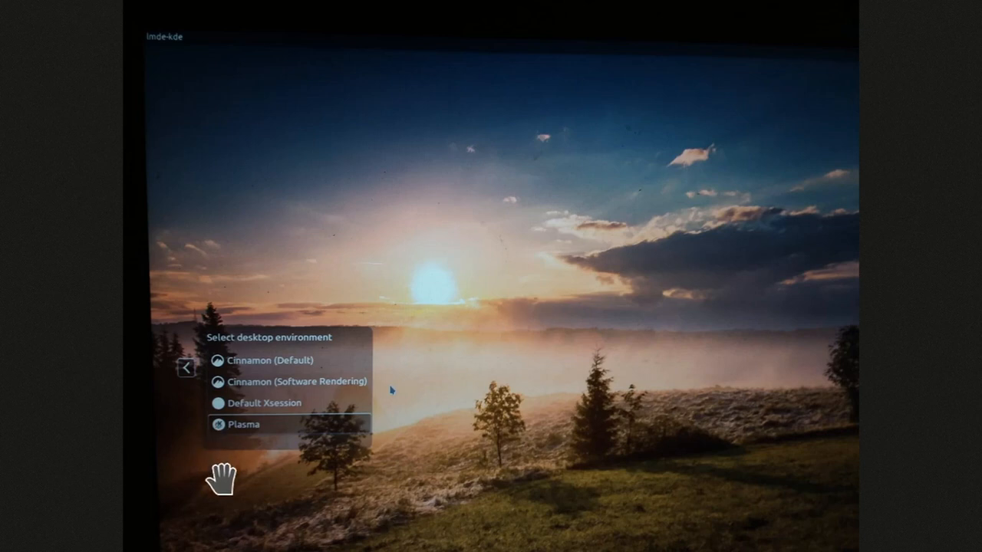
{"action": "mouse_move", "coordinate": [284, 482]}
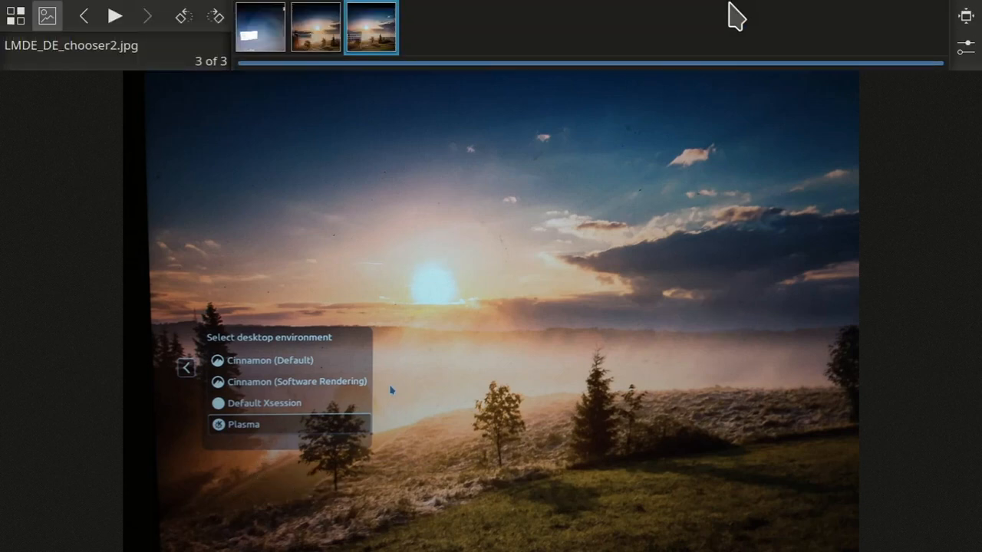
- Return Gwenview to the KDE_Install folder and close it, revealing Konsole's dolphin handler output
{"action": "left_click", "coordinate": [193, 17]}
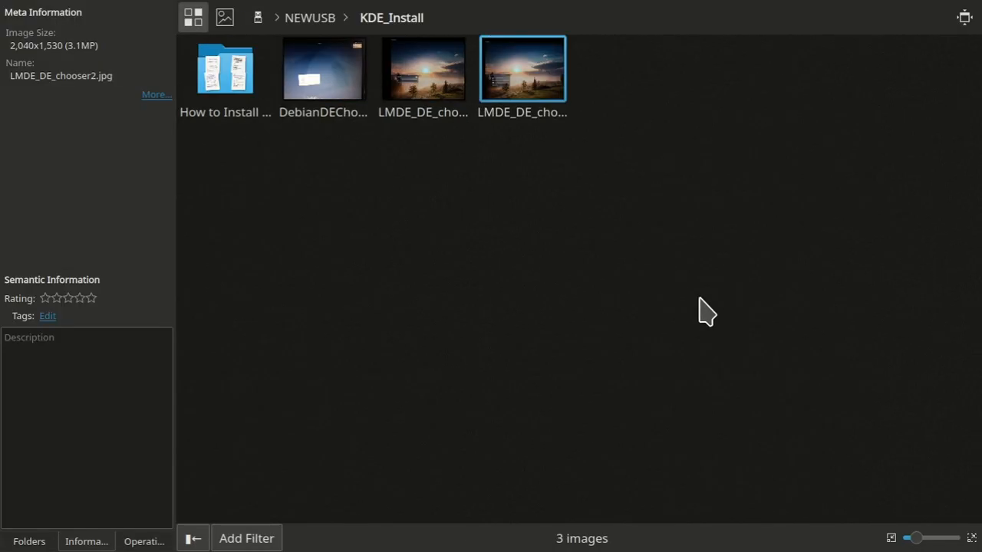
{"action": "mouse_move", "coordinate": [750, 390]}
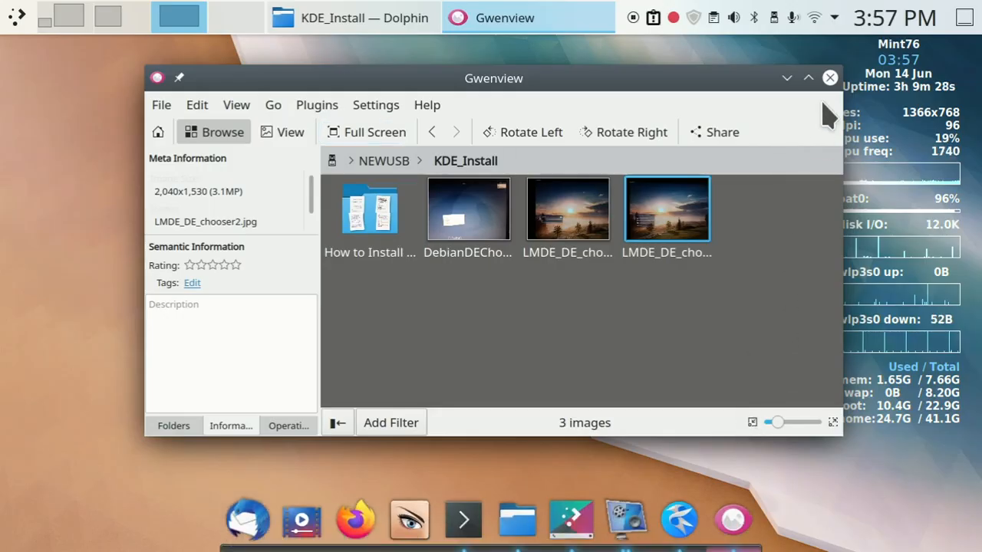
{"action": "left_click", "coordinate": [828, 77]}
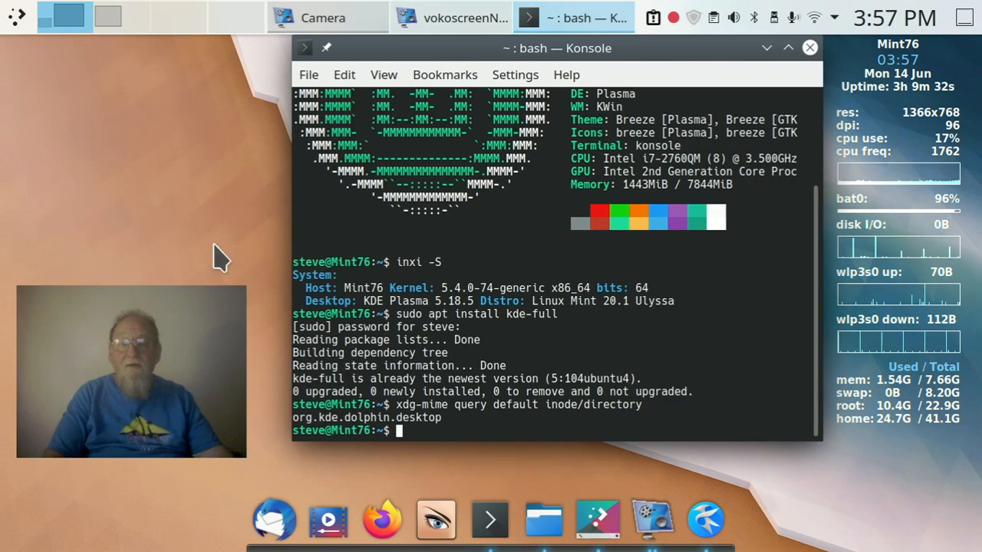
{"action": "mouse_move", "coordinate": [191, 181]}
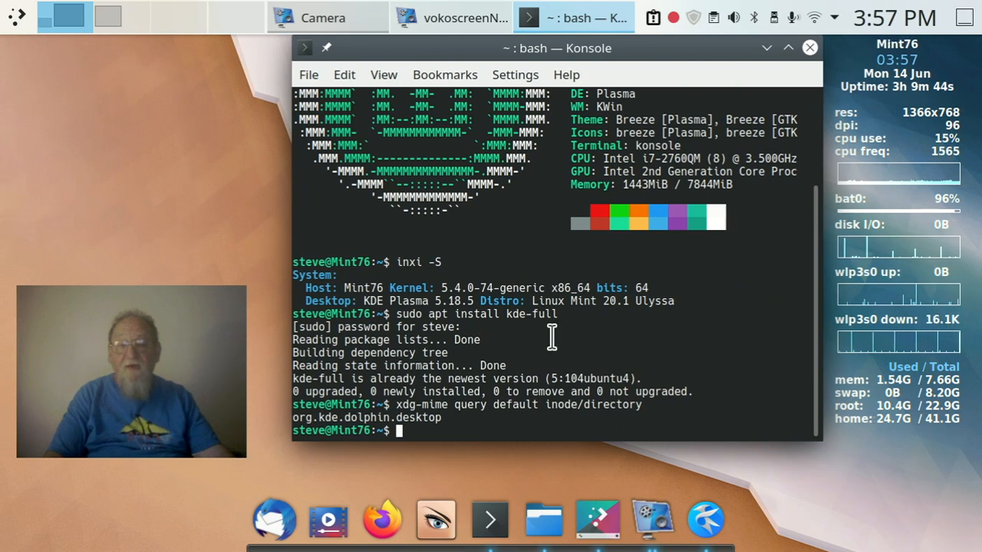
{"action": "mouse_move", "coordinate": [463, 417]}
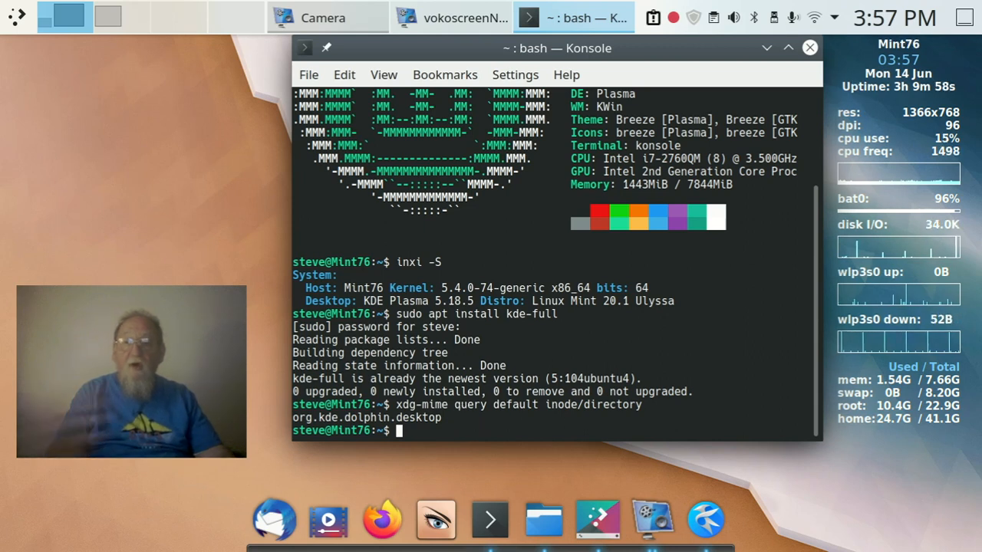
{"action": "mouse_move", "coordinate": [14, 38]}
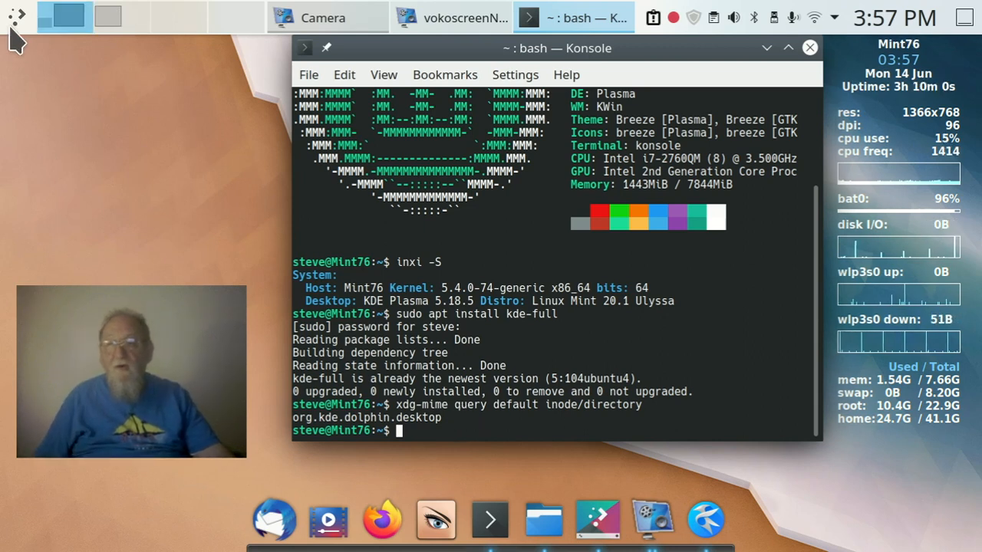
{"action": "left_click", "coordinate": [16, 16]}
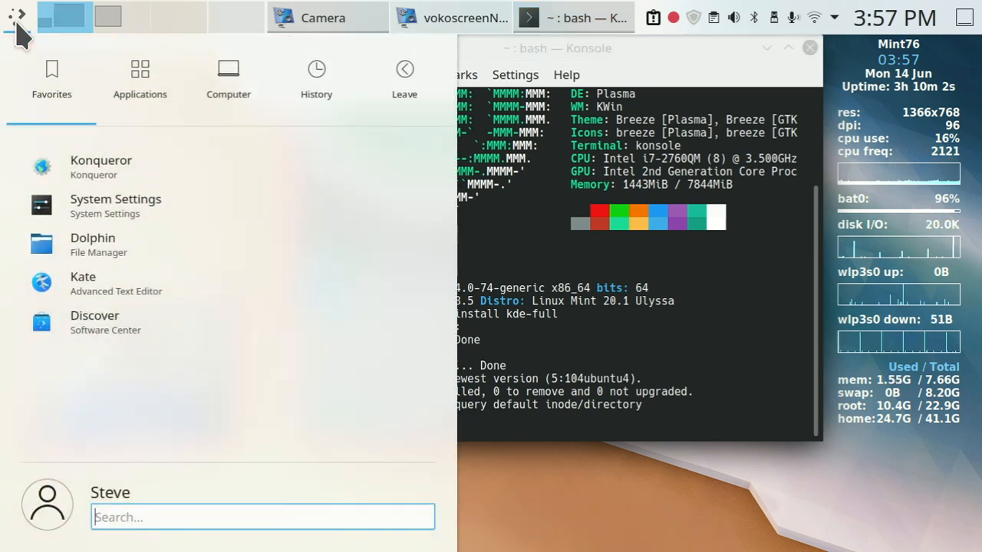
{"action": "type", "text": "ko"}
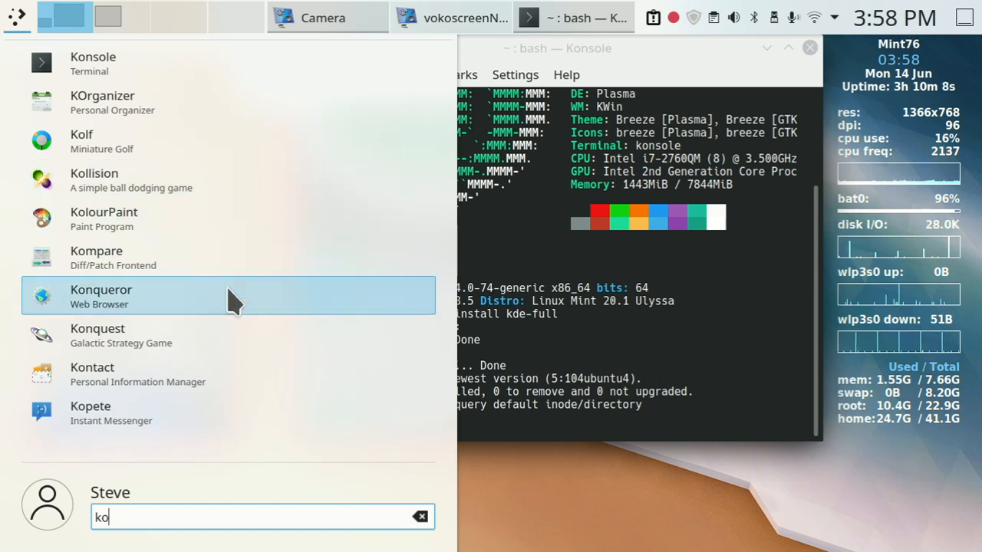
{"action": "mouse_move", "coordinate": [494, 514]}
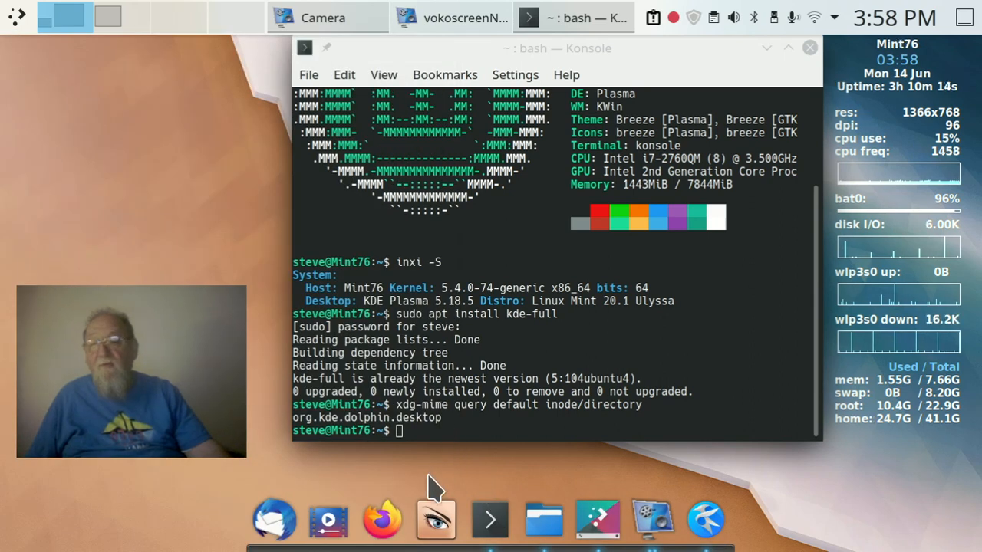
{"action": "mouse_move", "coordinate": [436, 503]}
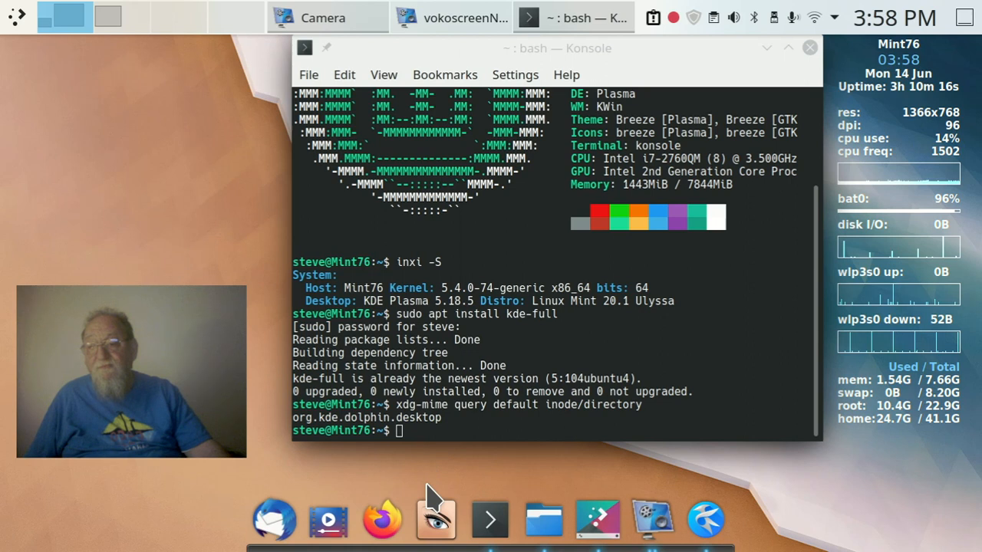